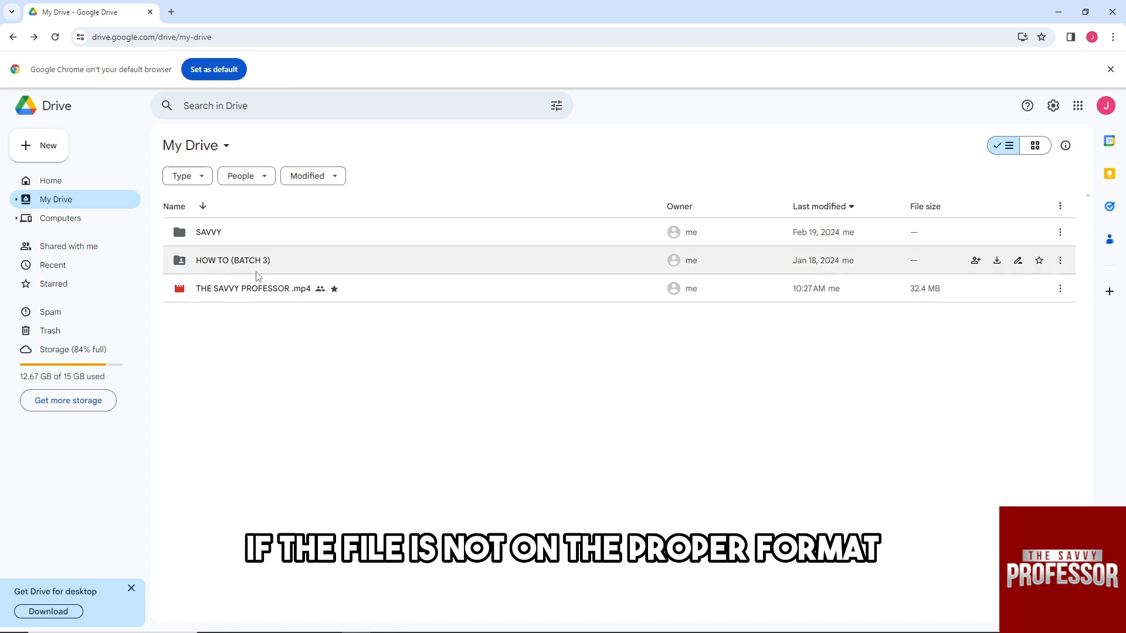
mouse_move(254, 288)
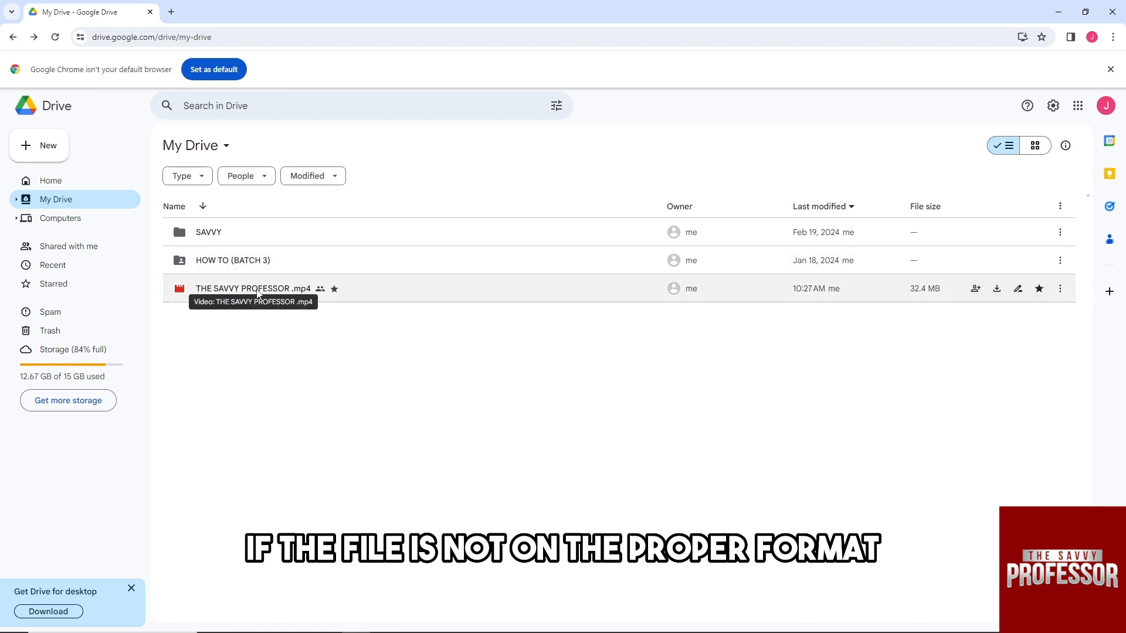
mouse_move(185, 289)
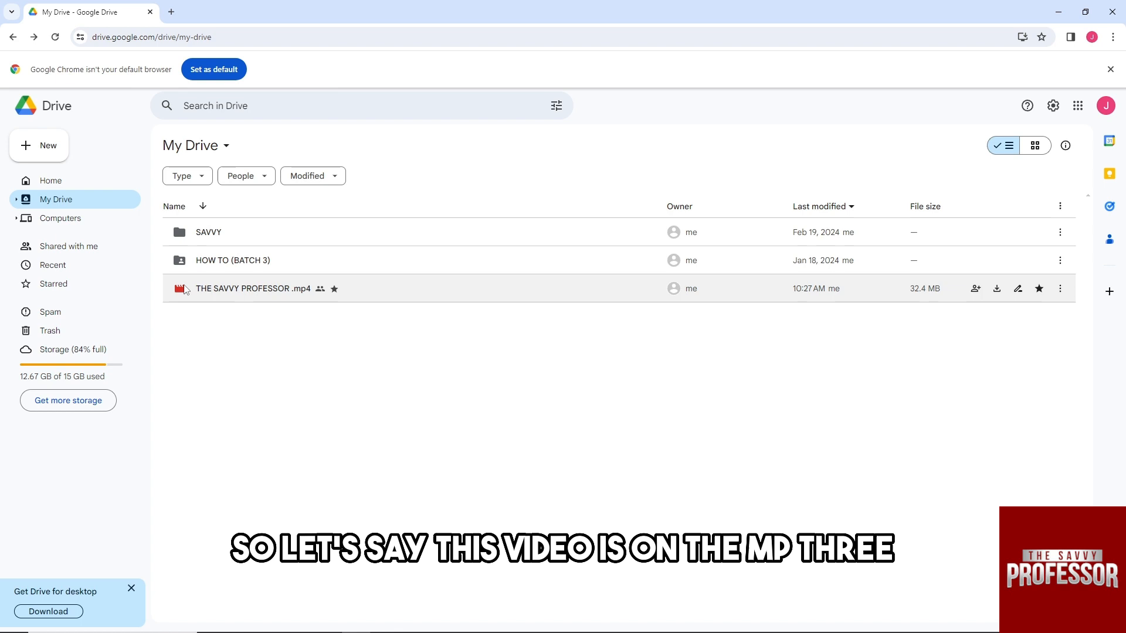
mouse_move(303, 288)
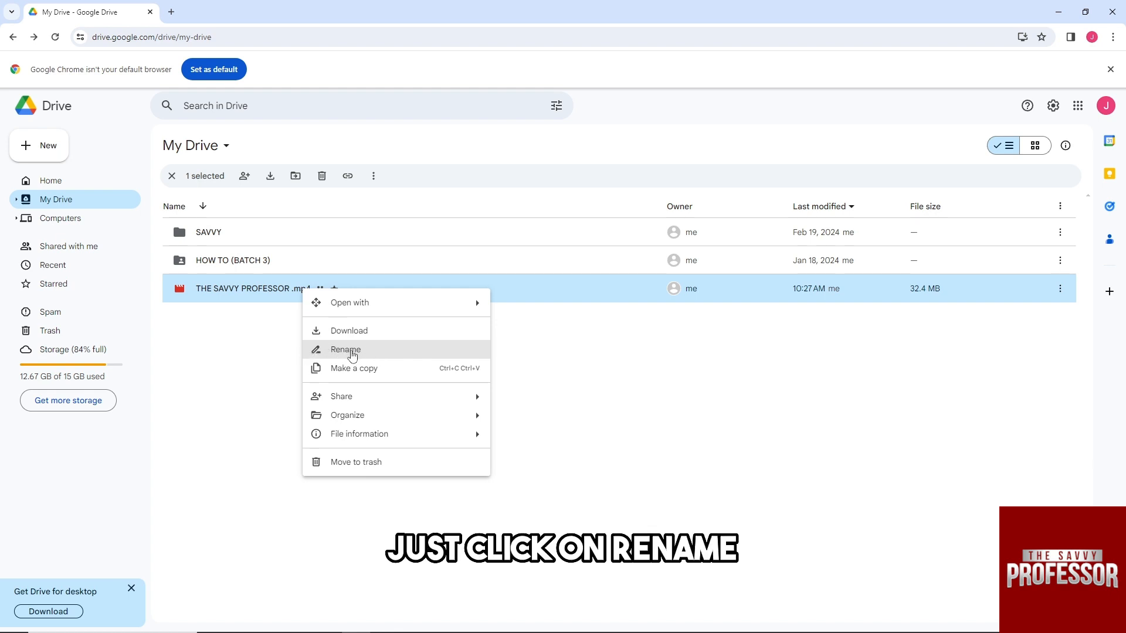
Check via Rename that 'THE SAVVY PROFESSOR .mp4' keeps its mp4 extension, leaving it unchanged
left_click(345, 349)
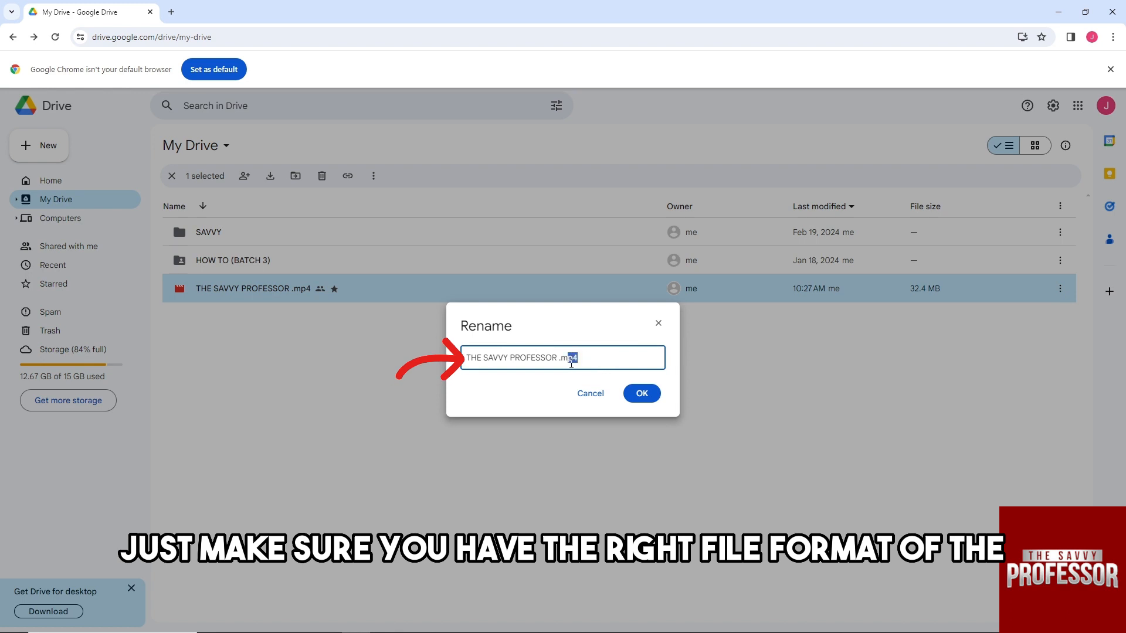
double_click(564, 358)
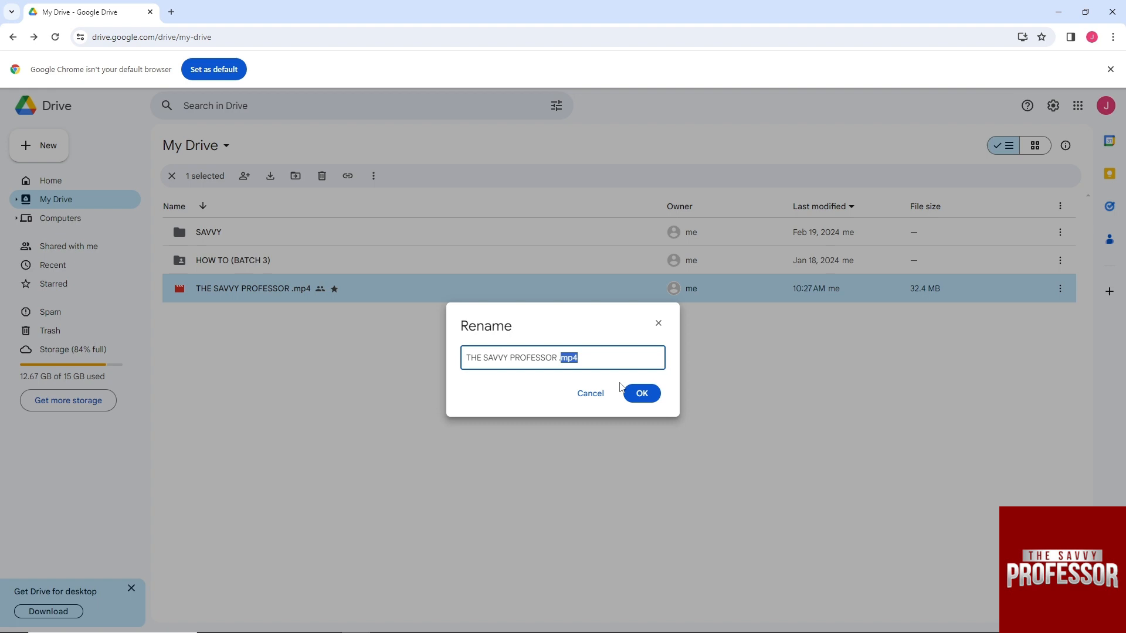
mouse_move(640, 393)
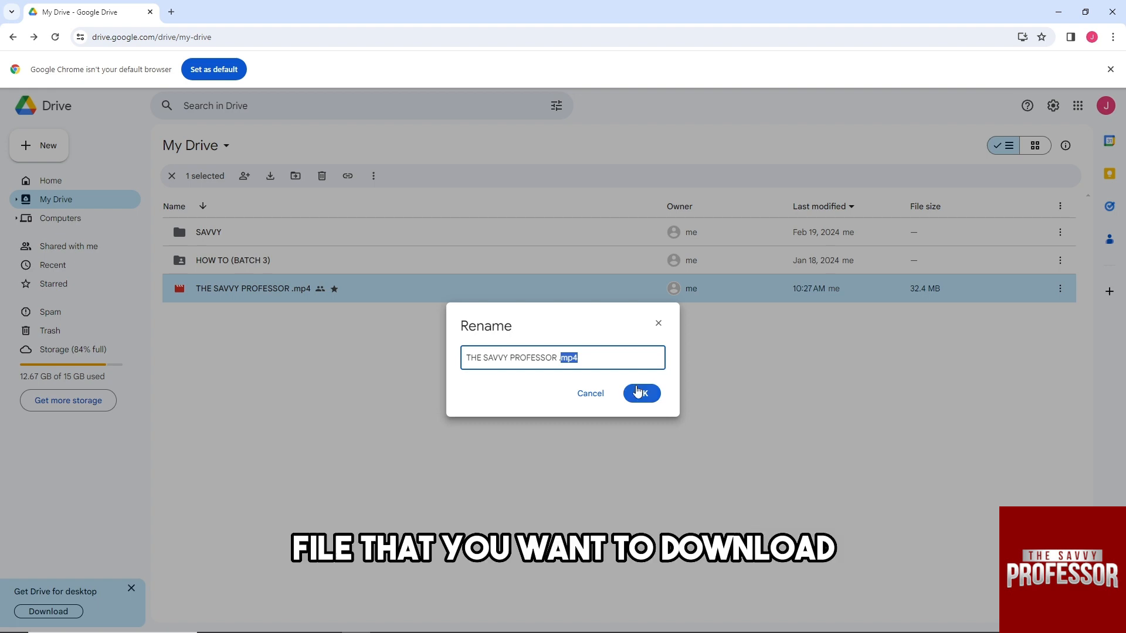
left_click(640, 393)
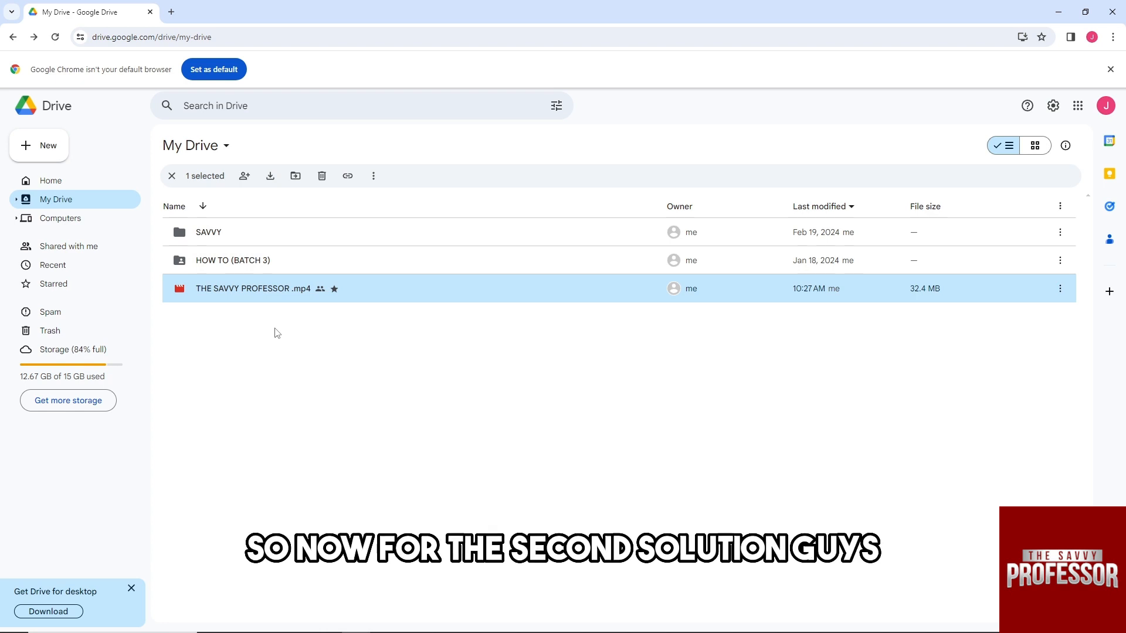
mouse_move(340, 333)
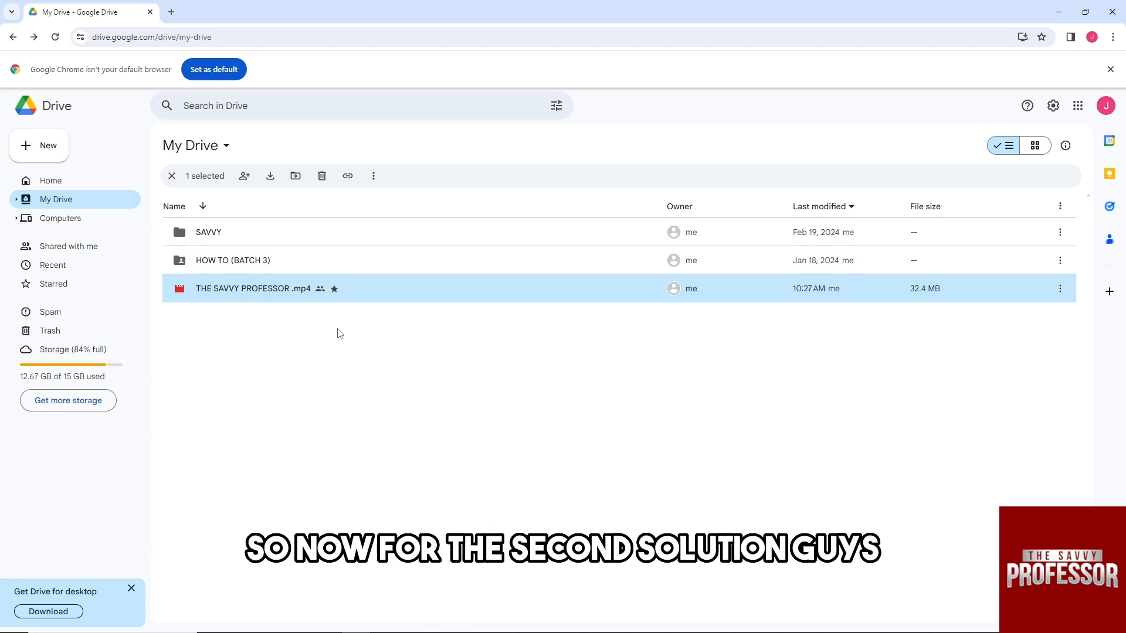
mouse_move(1114, 37)
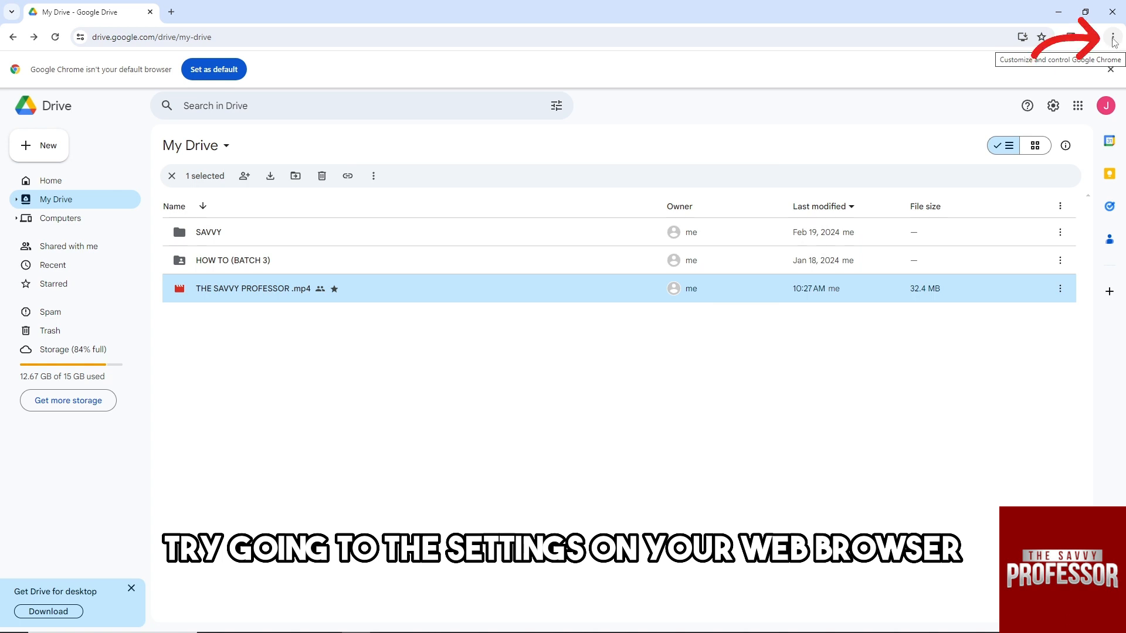
Open Chrome Settings from the three-dot Customize and control menu
left_click(1112, 36)
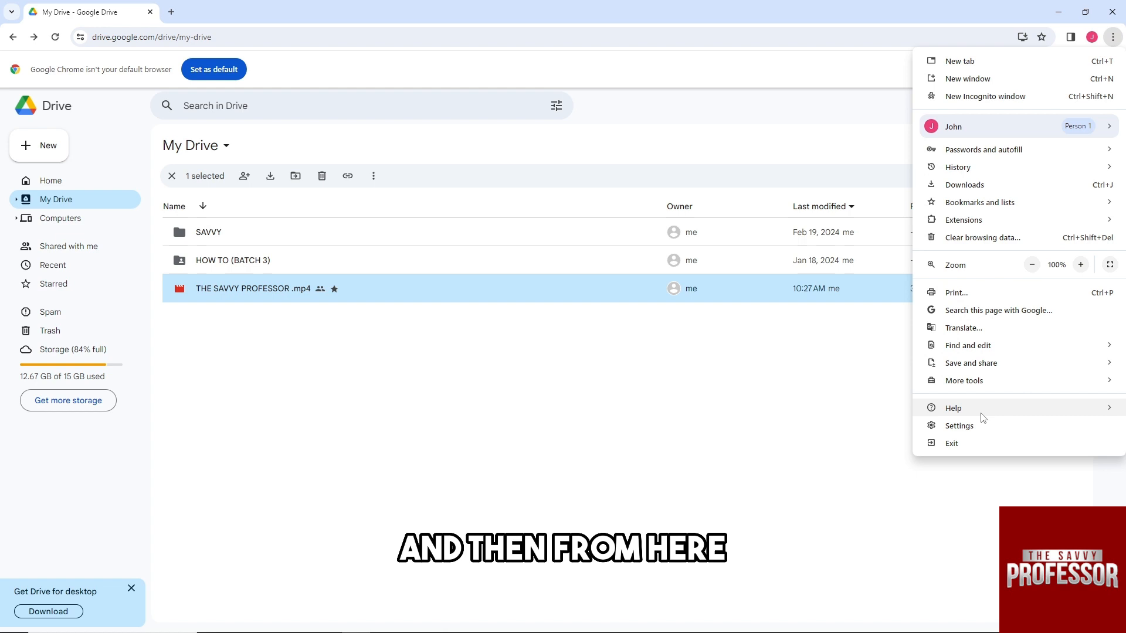
left_click(958, 426)
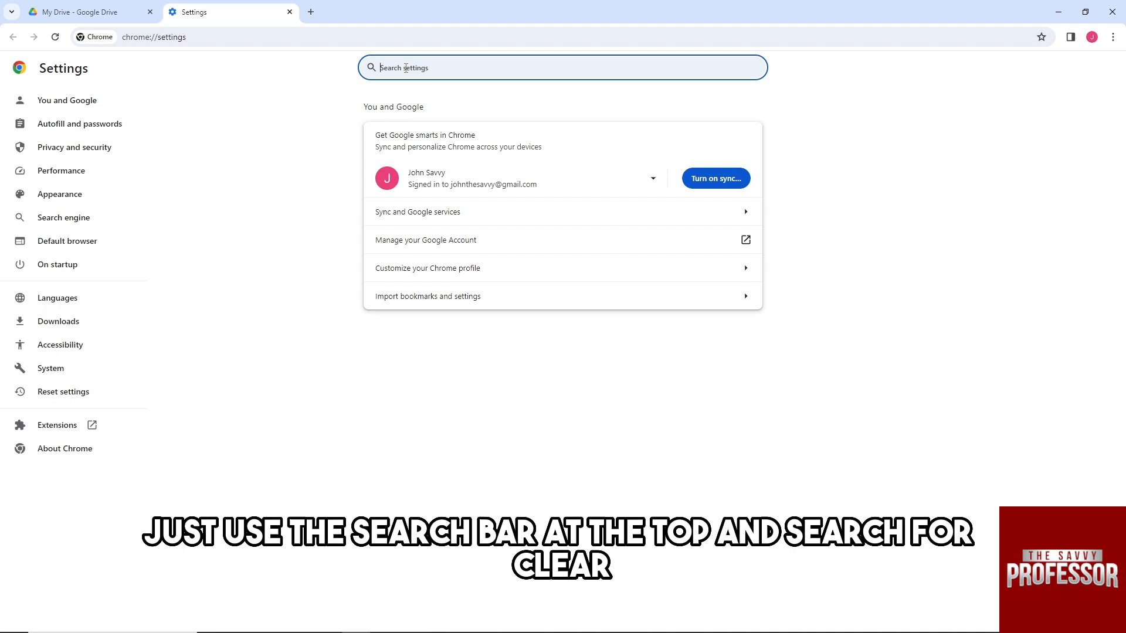
Search settings for 'clear' and open the Clear browsing data dialog
type("clear")
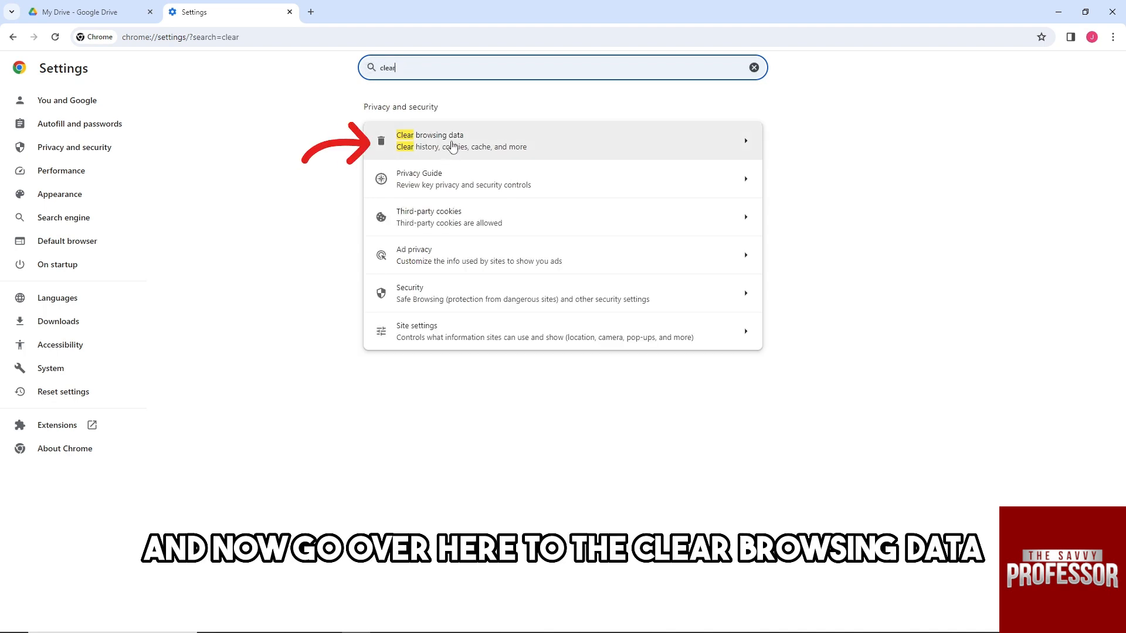
left_click(430, 140)
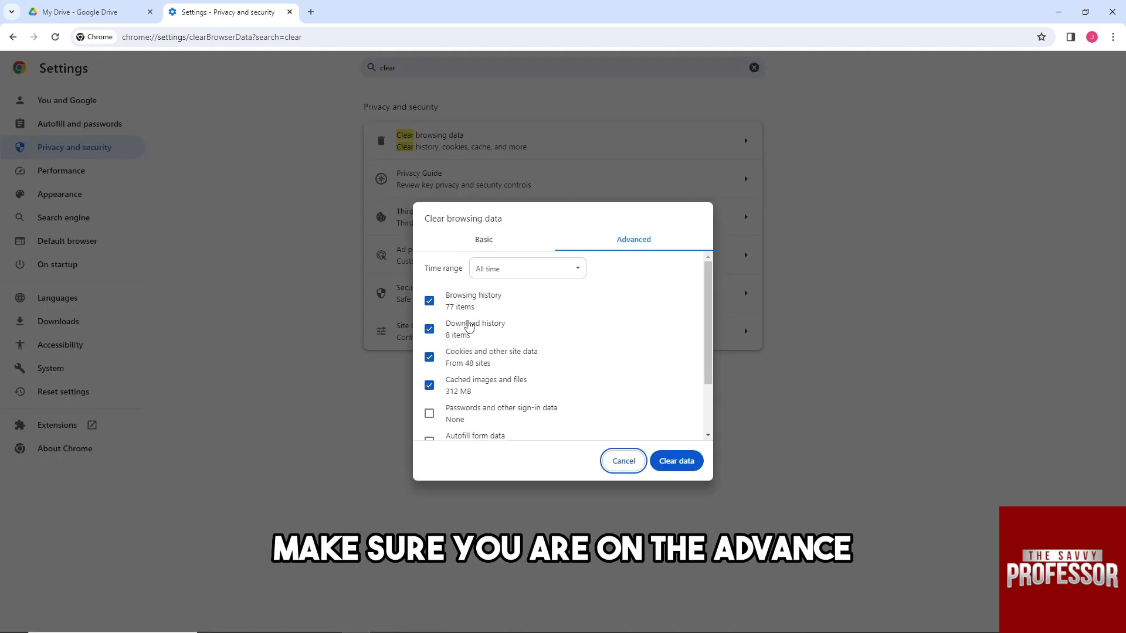
mouse_move(484, 327)
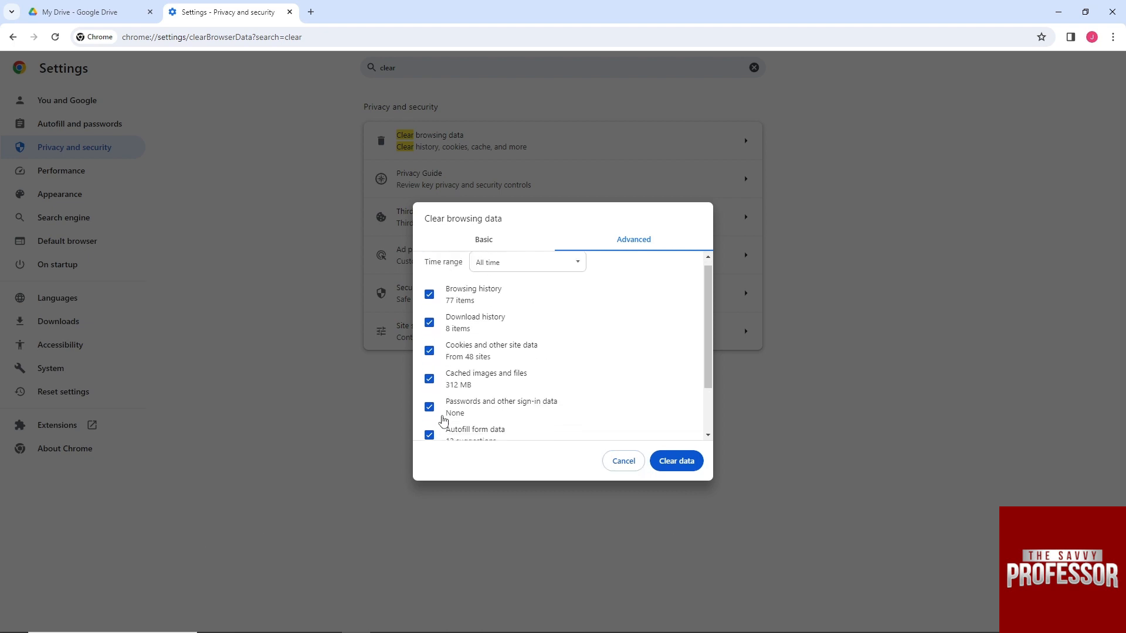
Tick another data type, set the time range to All time, then cancel the dialog
left_click(526, 268)
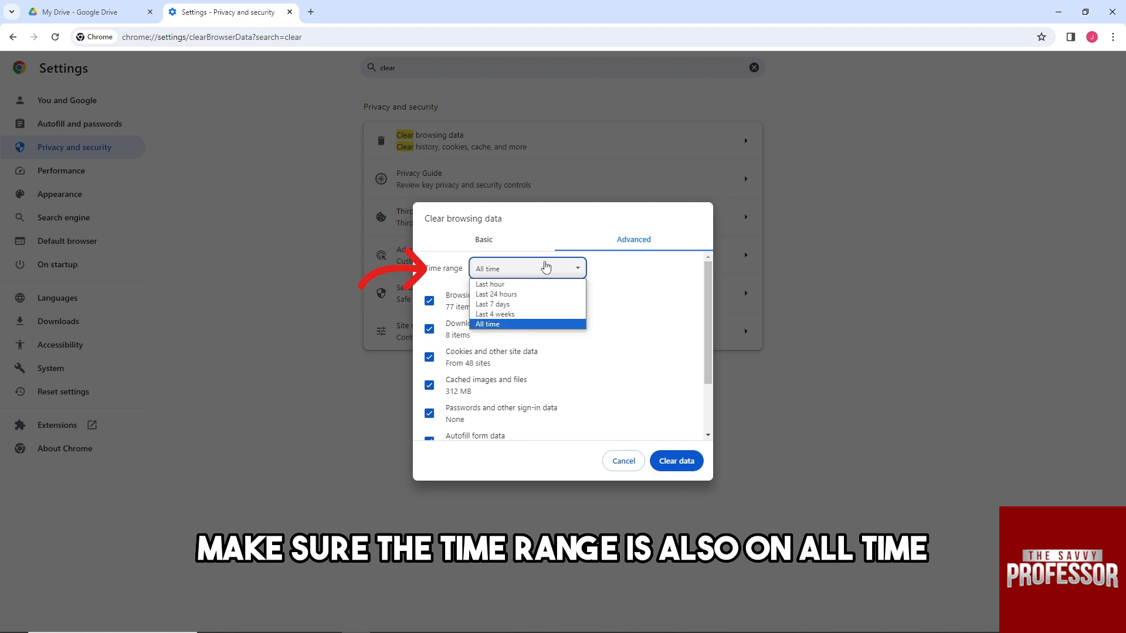
left_click(486, 324)
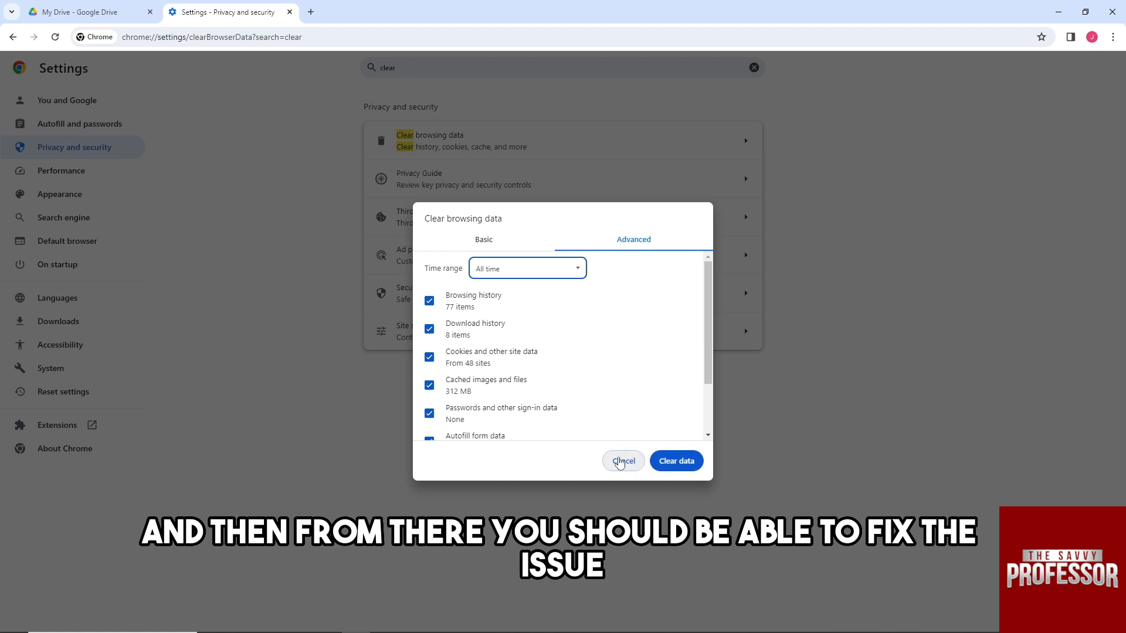
left_click(622, 460)
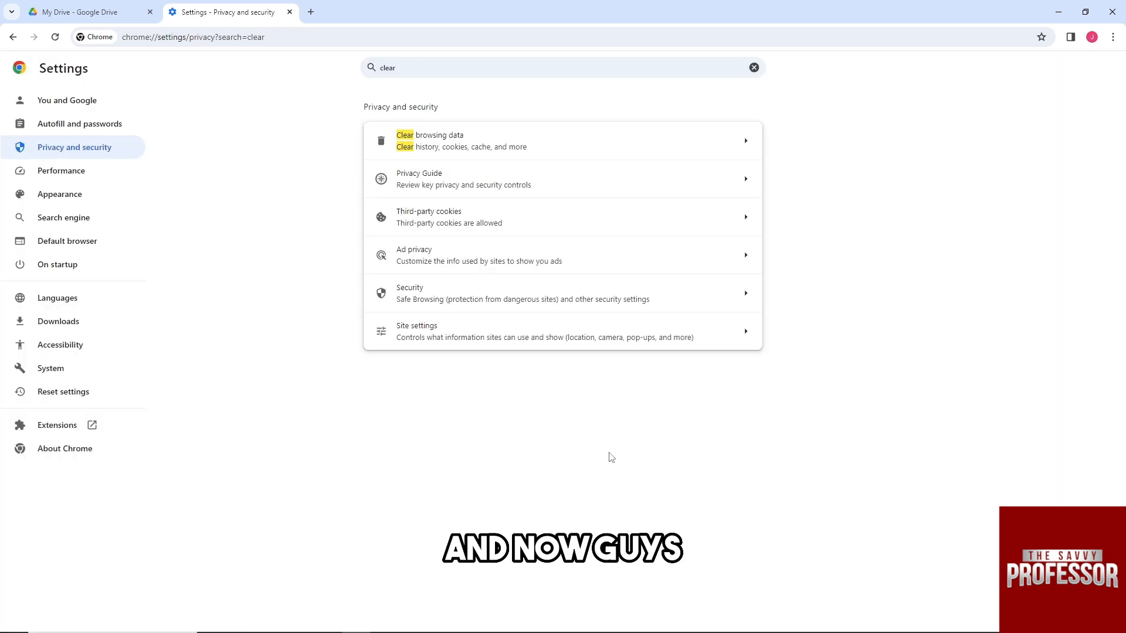
mouse_move(592, 442)
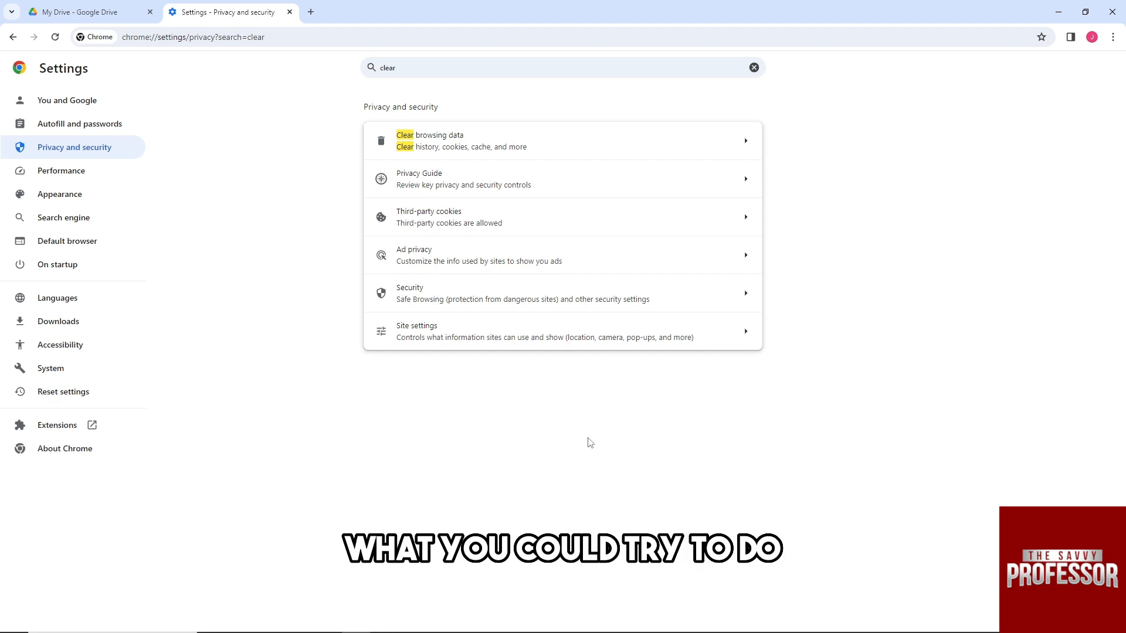
Open the Windows Start menu and show the Sleep, Shut down and Restart options
left_click(9, 621)
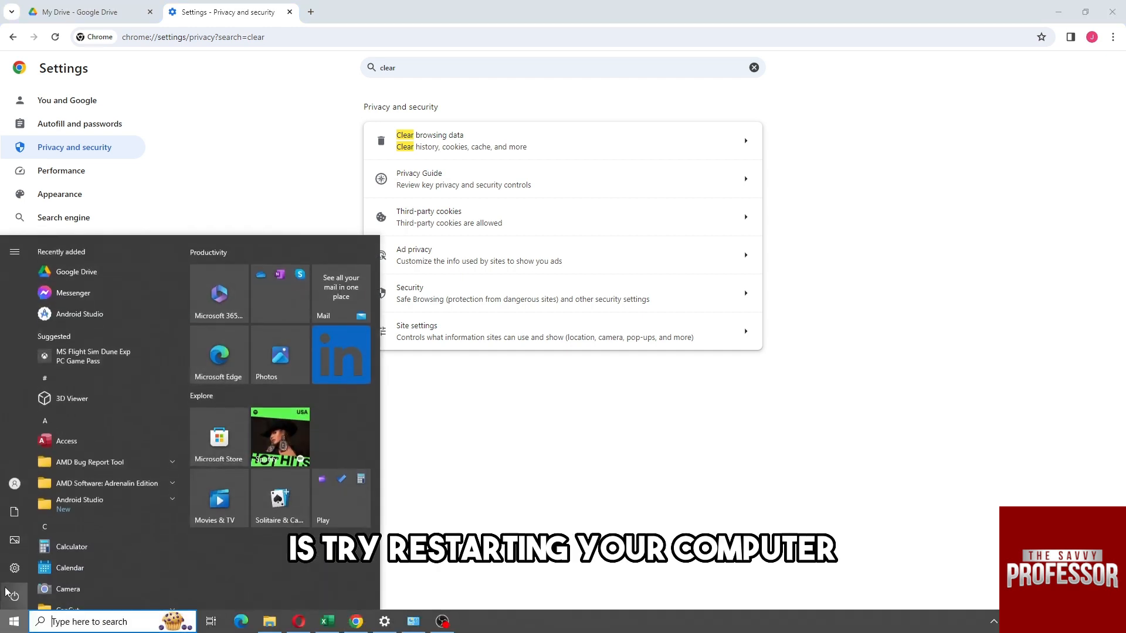
left_click(14, 595)
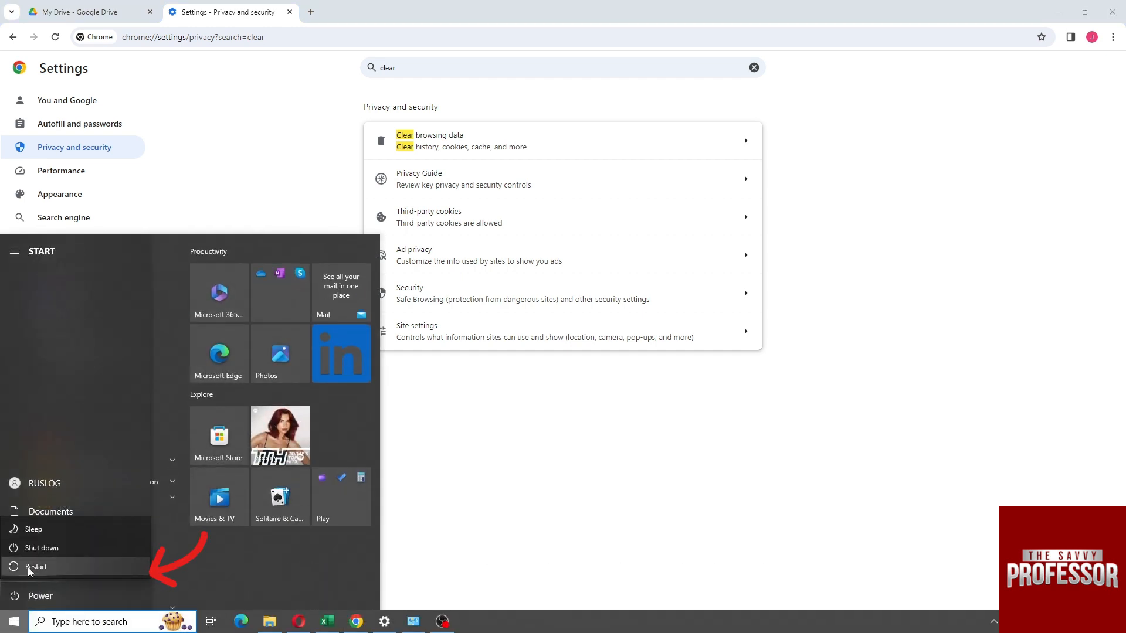